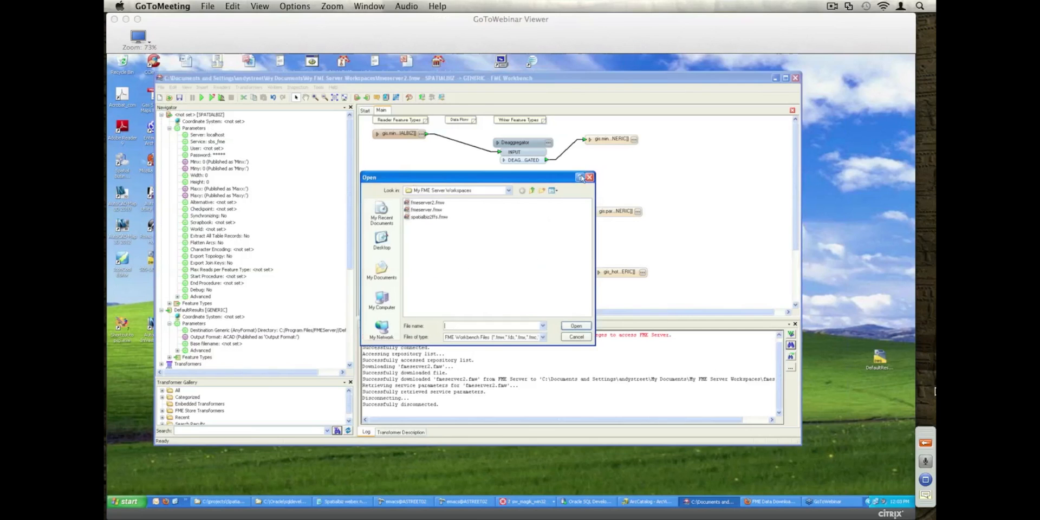
# Step: Open camb_sync_sw2os.fmw, answering the prompt to save the previous workspace
pyautogui.click(589, 177)
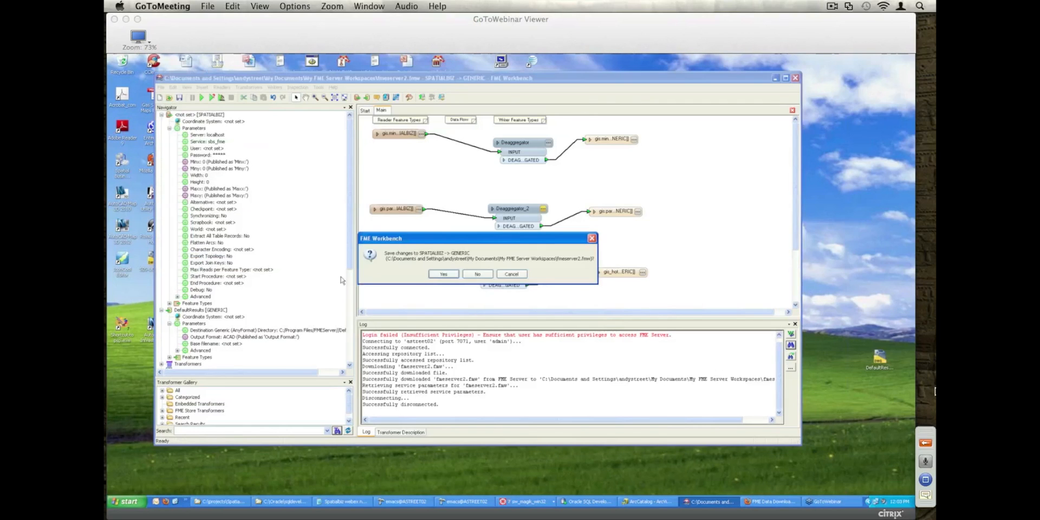
pyautogui.click(477, 273)
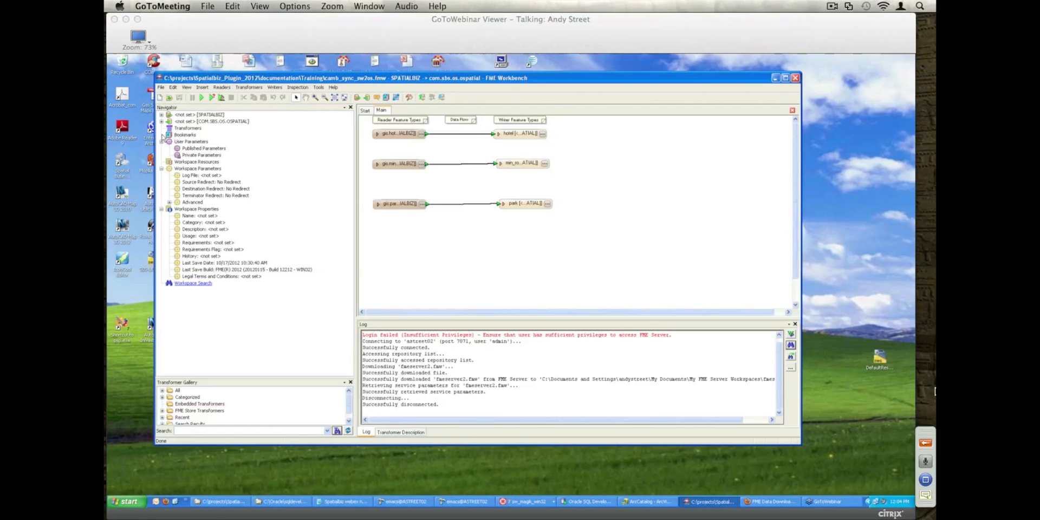
# Step: Expand the reader parameters and run the sync translation, reporting 0 features written
pyautogui.click(164, 114)
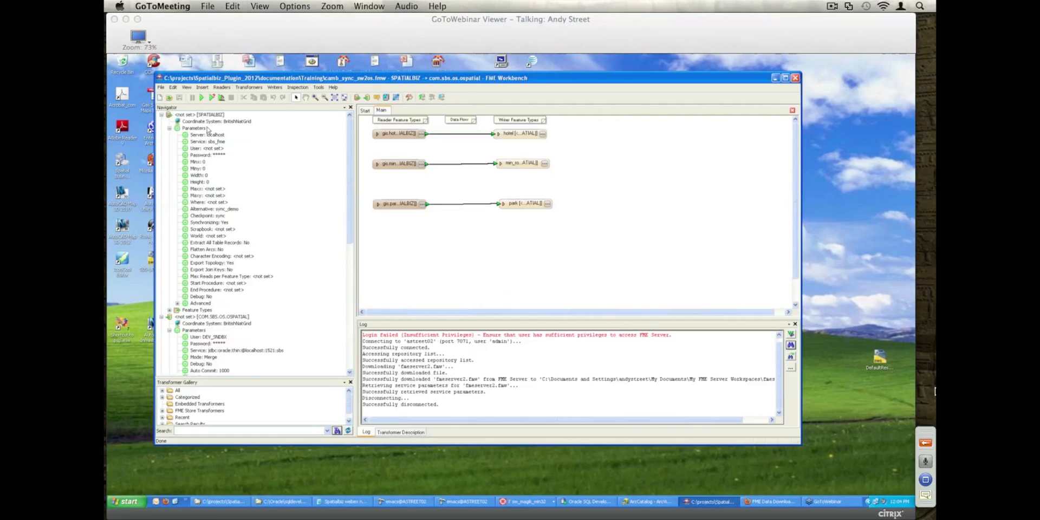
pyautogui.moveTo(378, 157)
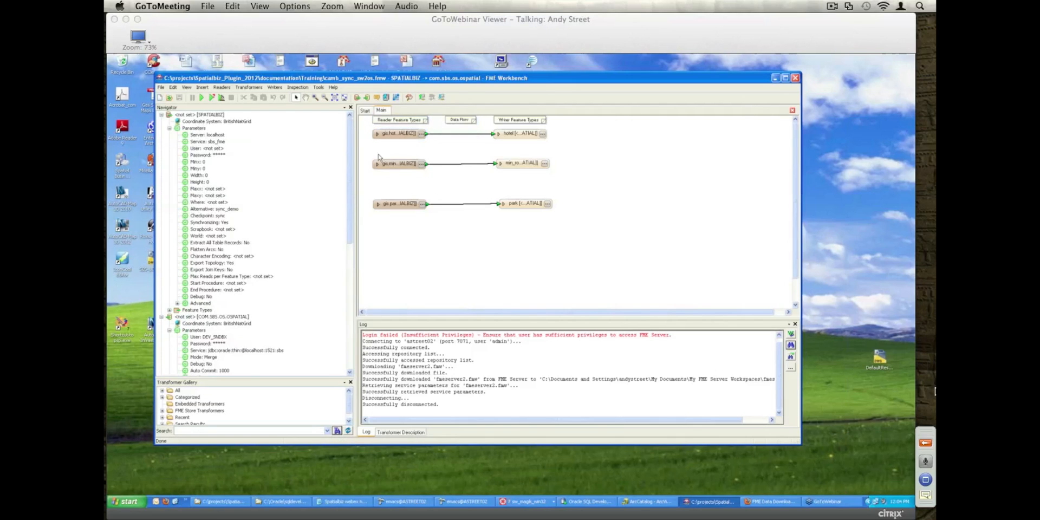
pyautogui.moveTo(500, 145)
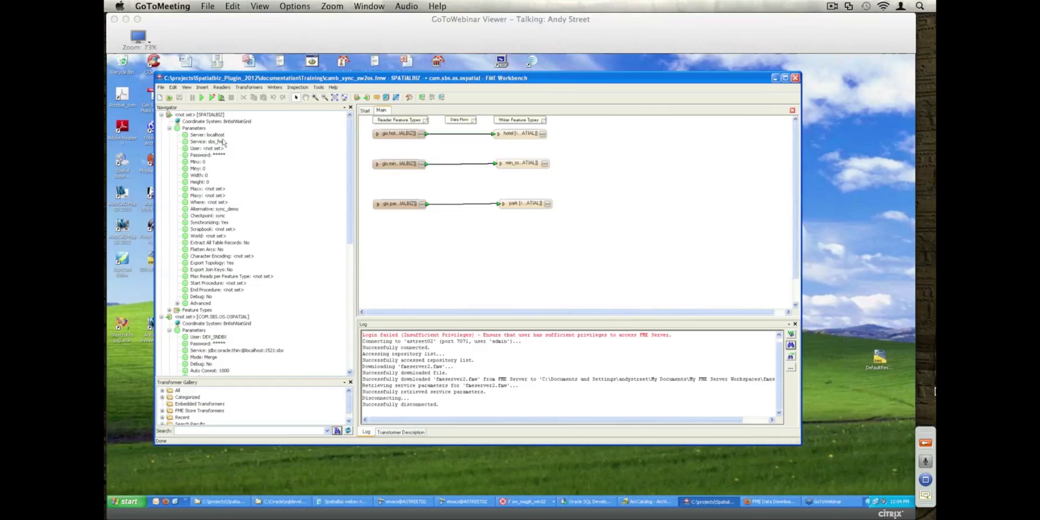
pyautogui.moveTo(228, 242)
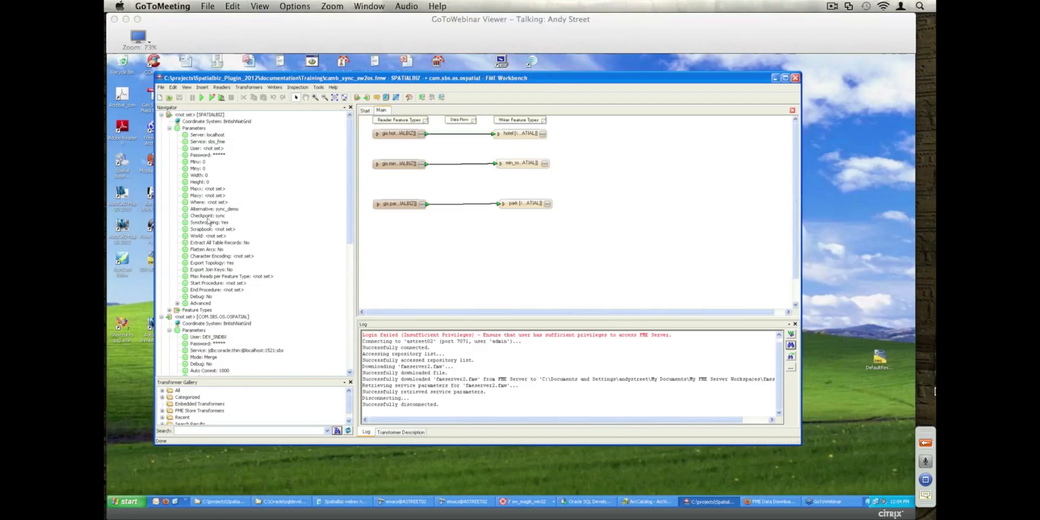
pyautogui.moveTo(219, 230)
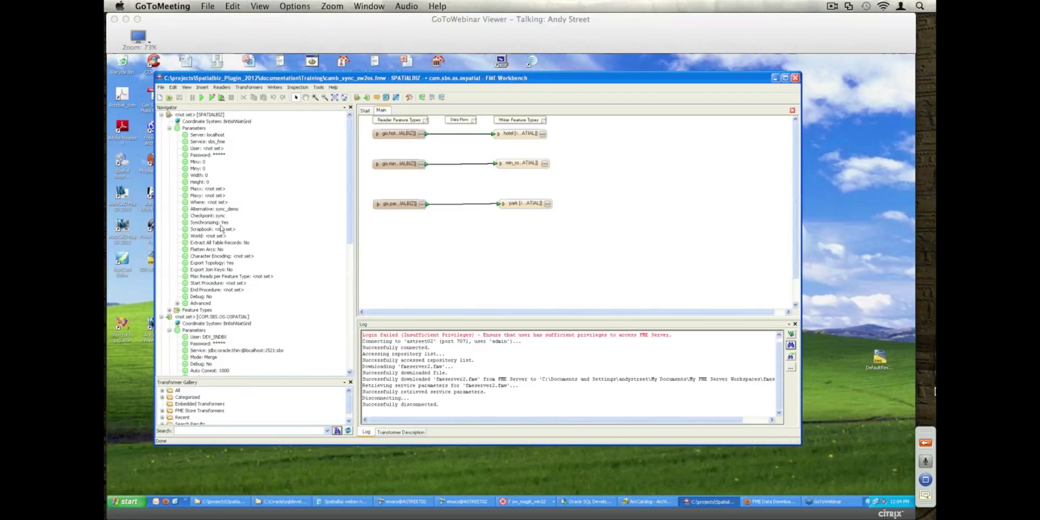
pyautogui.moveTo(226, 229)
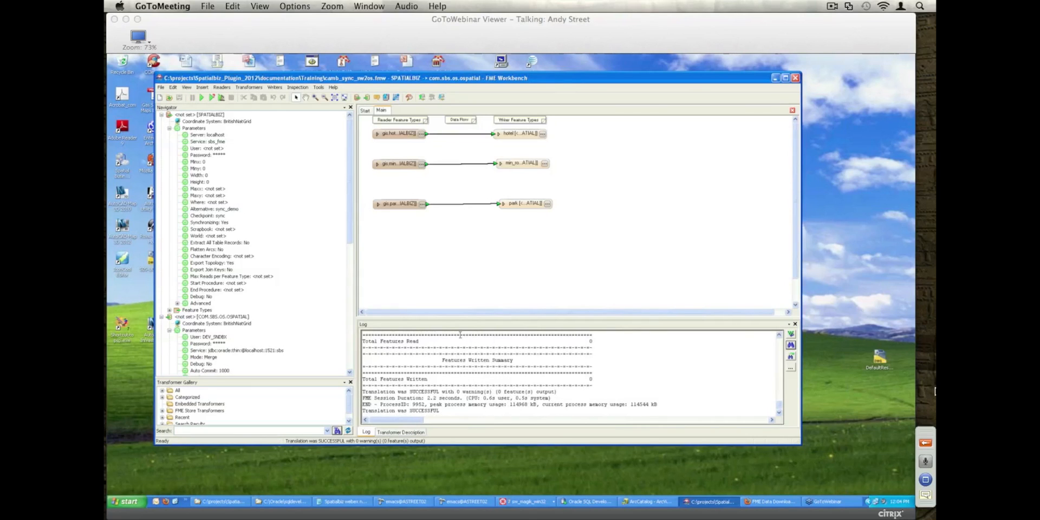
pyautogui.click(202, 97)
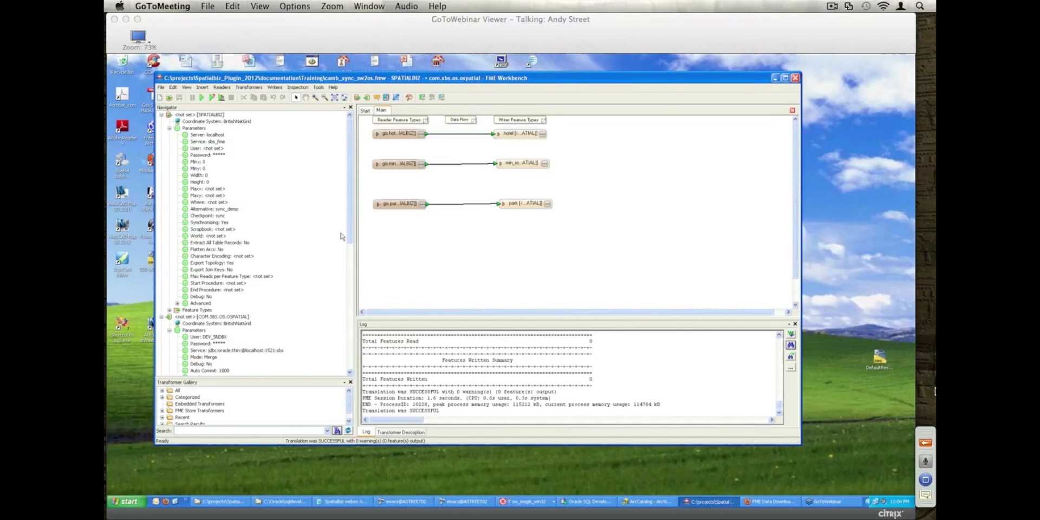
pyautogui.scroll(-3)
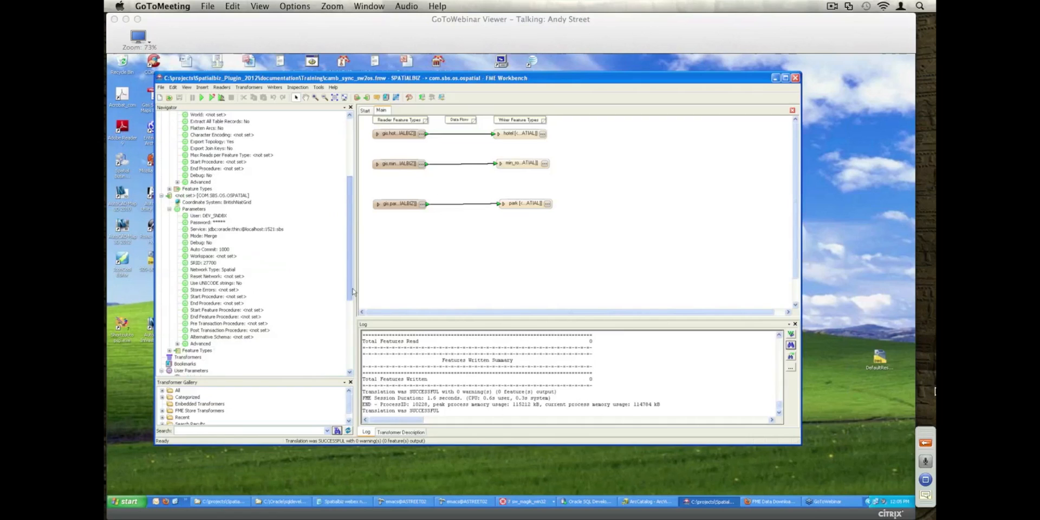
pyautogui.scroll(-3)
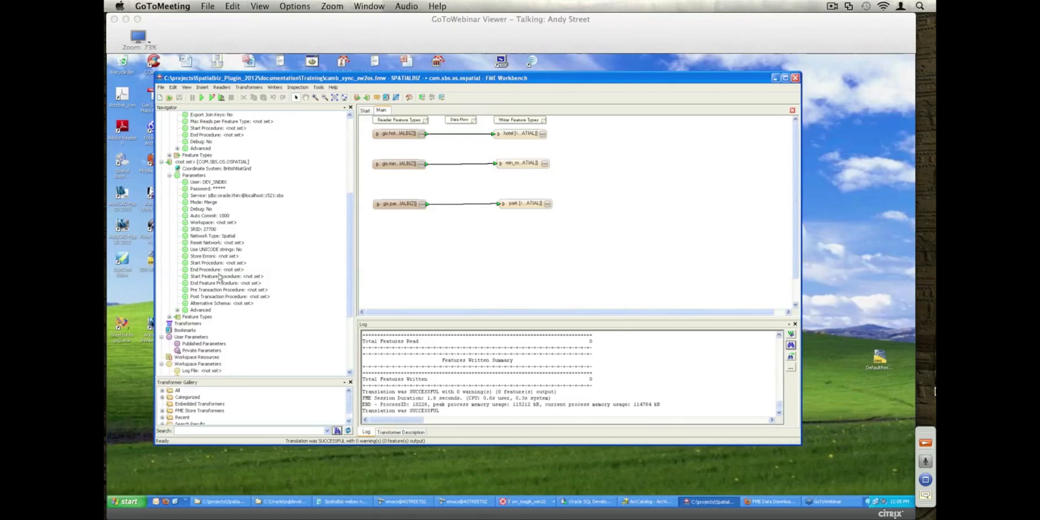
pyautogui.moveTo(202, 290)
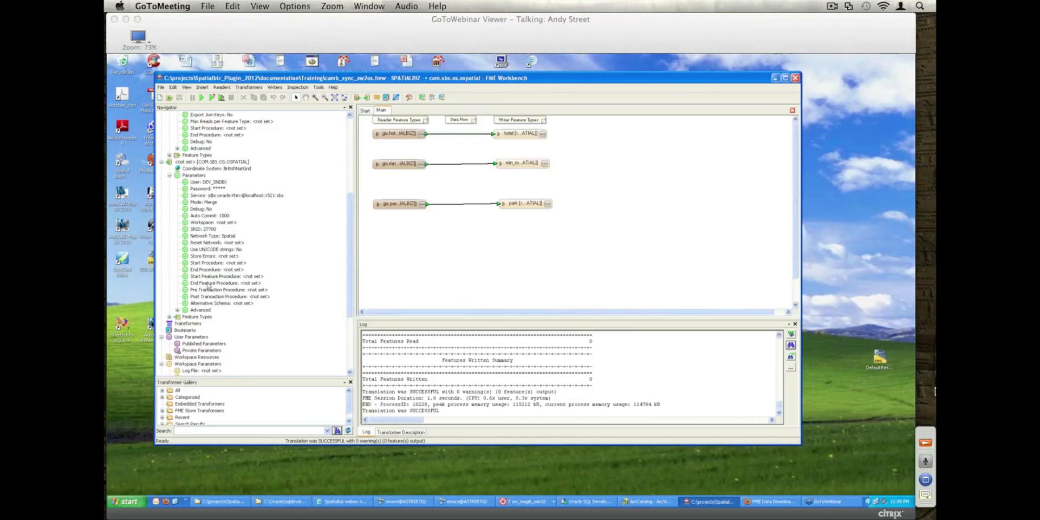
pyautogui.moveTo(207, 277)
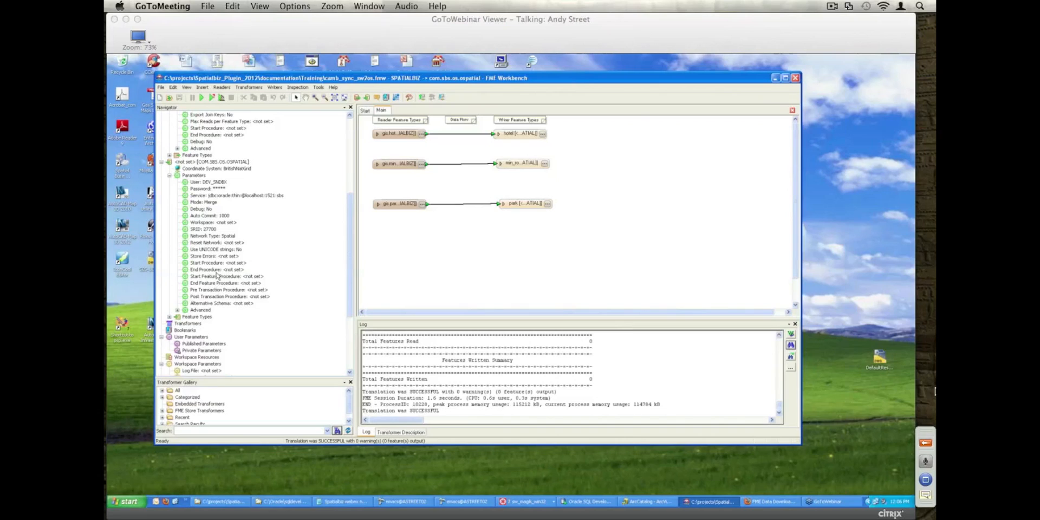
pyautogui.moveTo(216, 245)
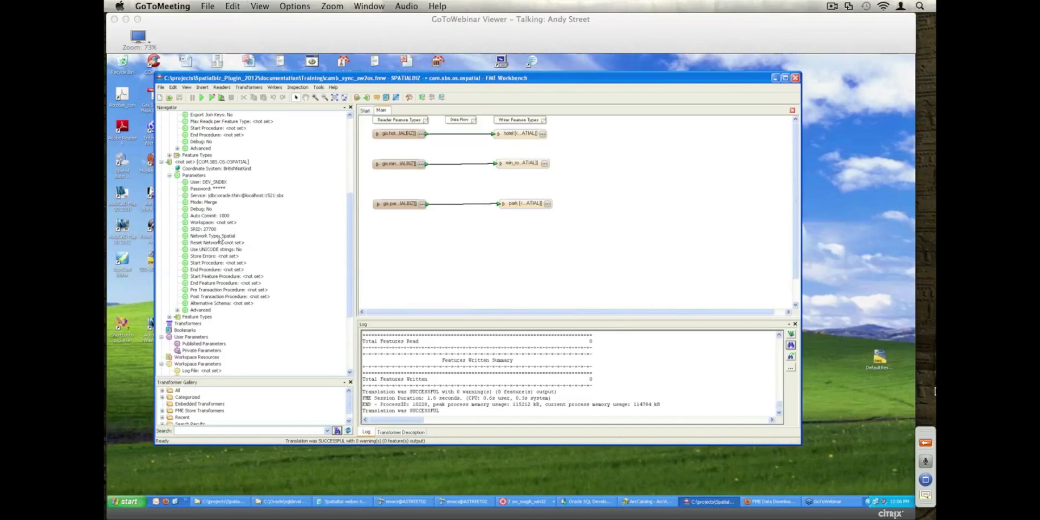
# Step: Bring the Professional - Smallworld Core session forward from the taskbar group
pyautogui.click(521, 515)
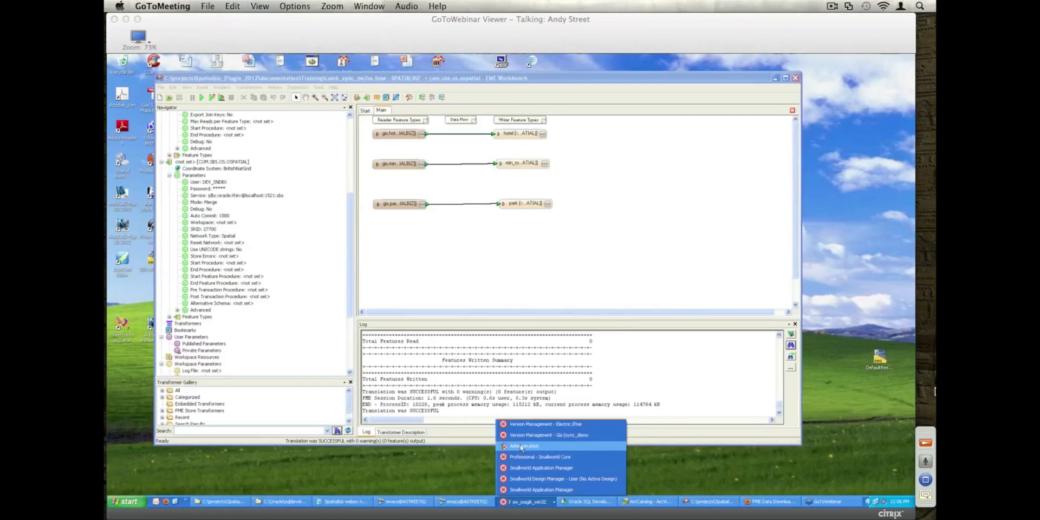
pyautogui.moveTo(540, 456)
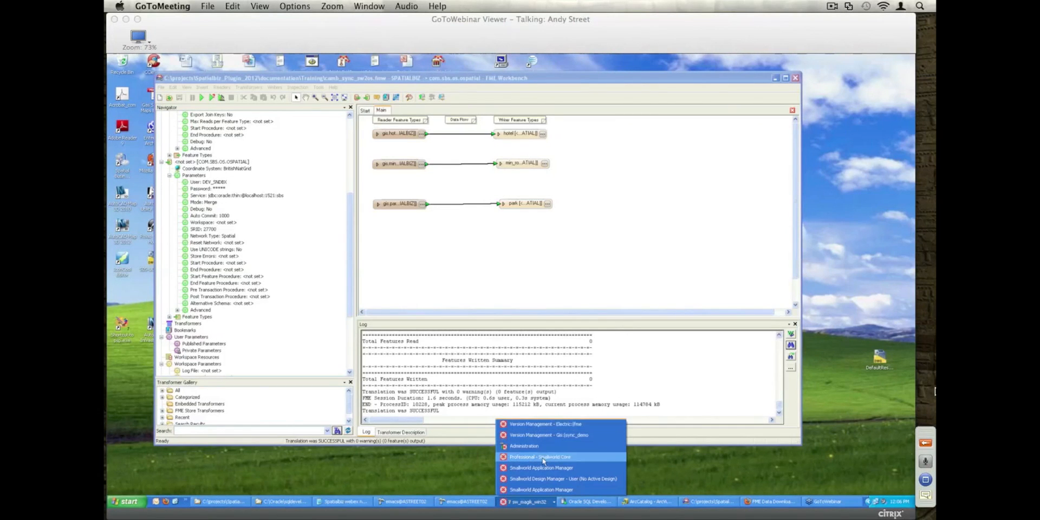
pyautogui.click(545, 456)
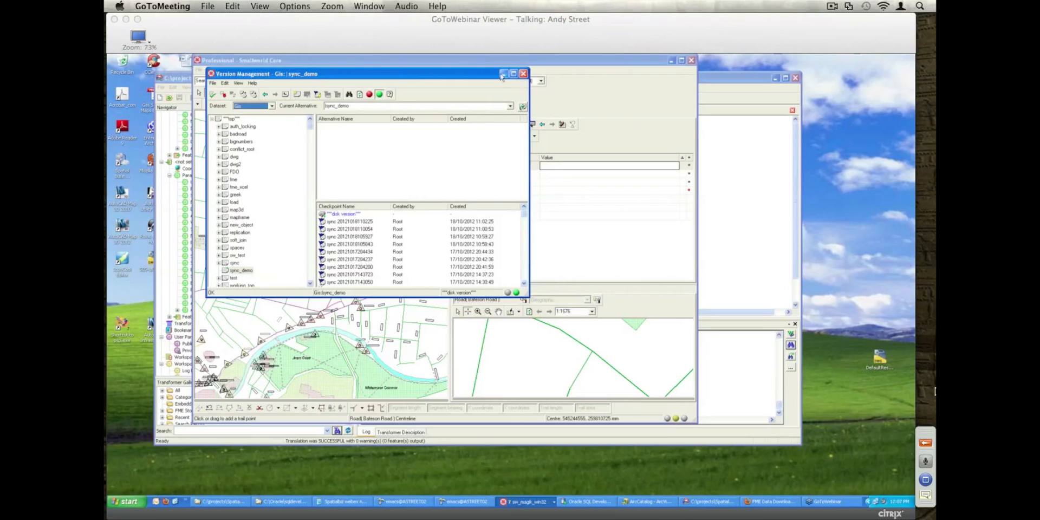
# Step: Close version management and rename the Cambridge City park to Cambridge Town
pyautogui.click(523, 73)
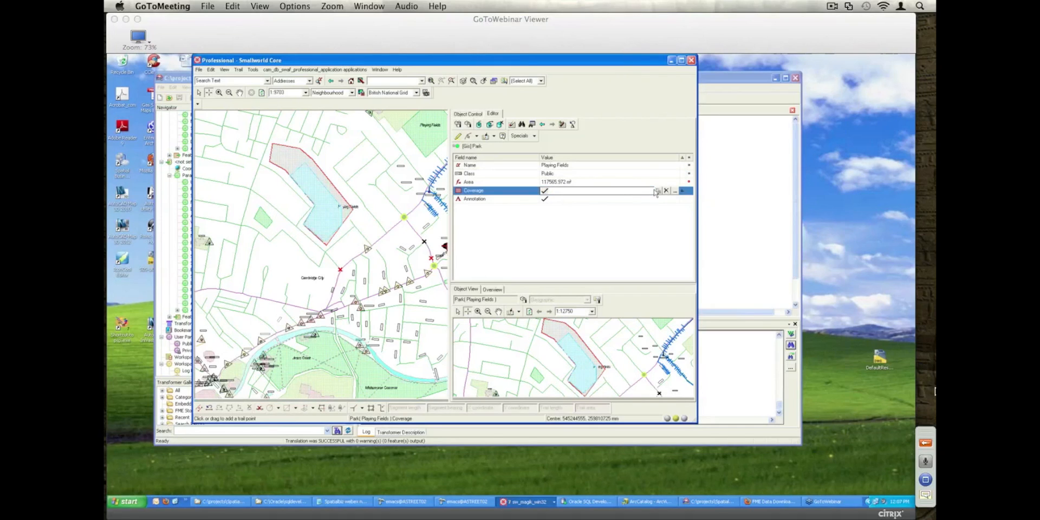
pyautogui.click(658, 190)
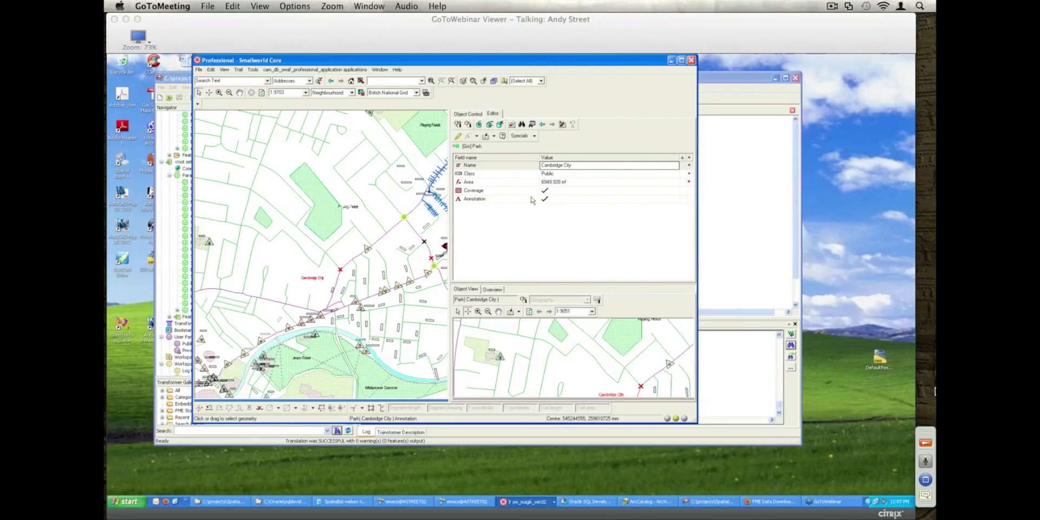
pyautogui.click(602, 165)
pyautogui.write('Town')
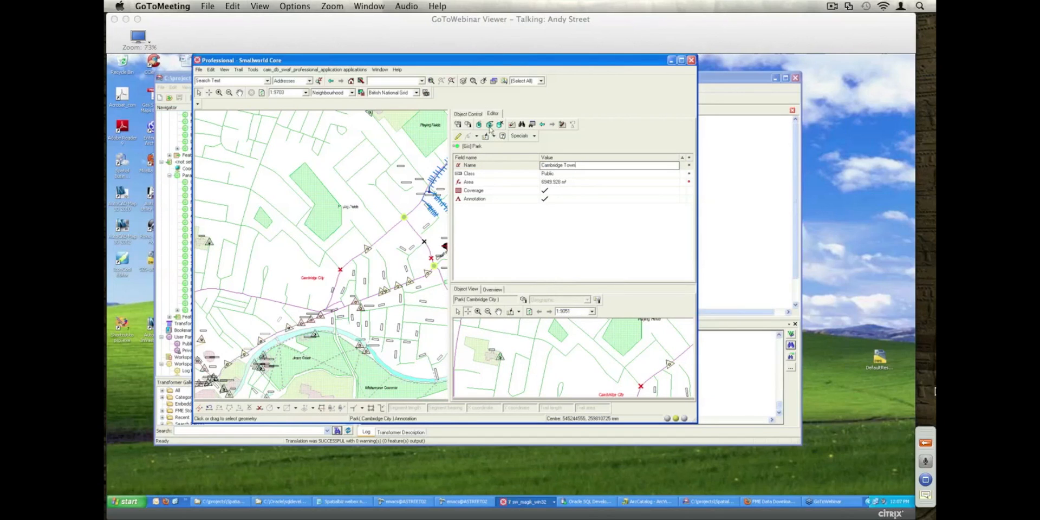
pyautogui.press('Return')
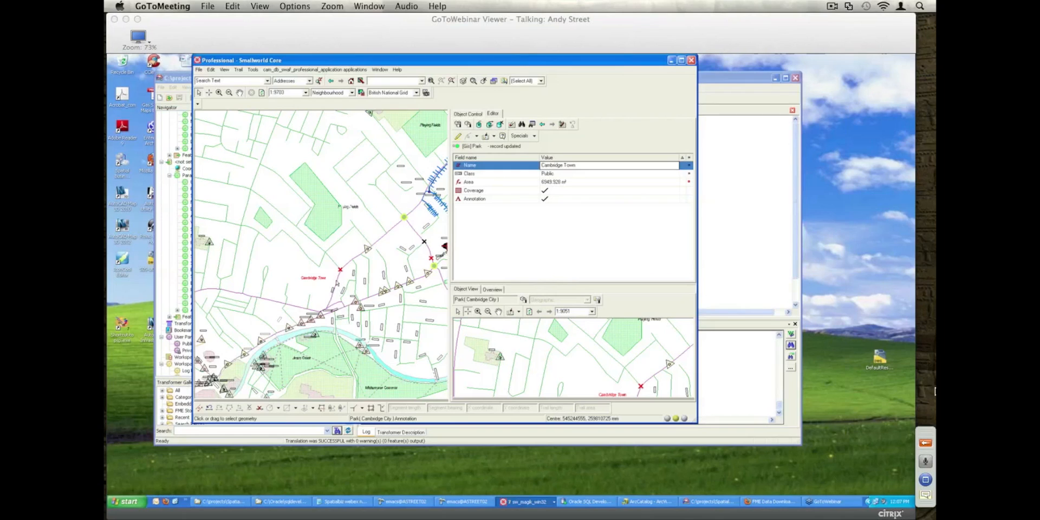
pyautogui.moveTo(328, 227)
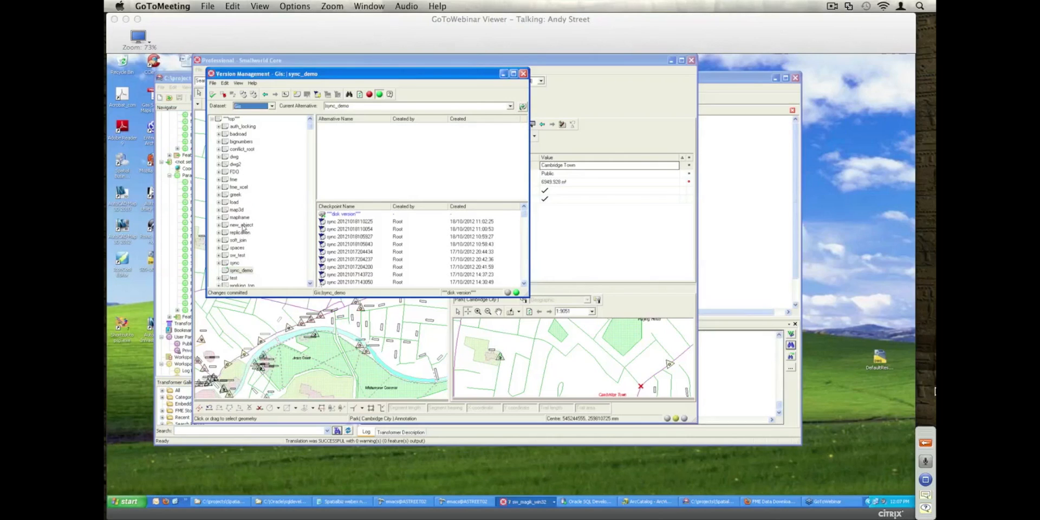
pyautogui.moveTo(246, 173)
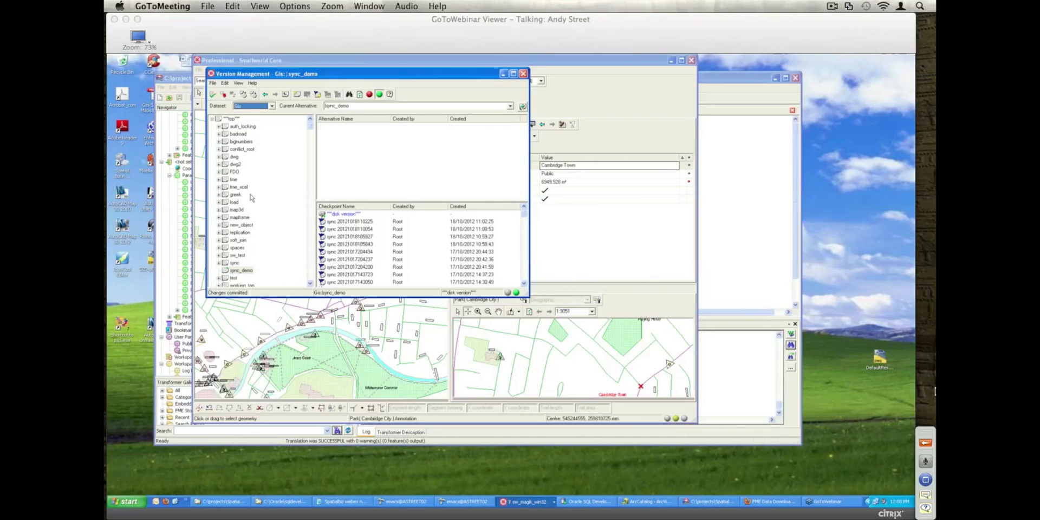
pyautogui.moveTo(250, 206)
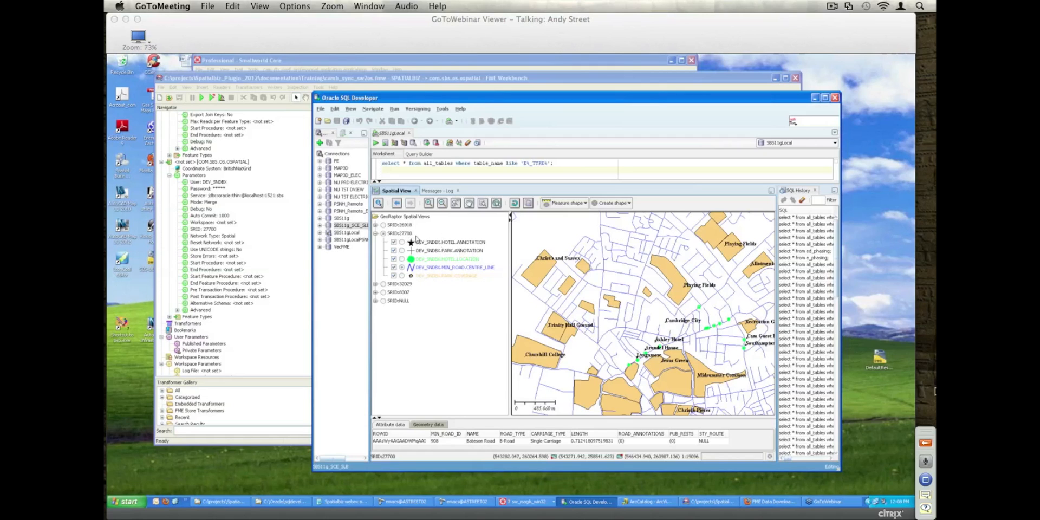
pyautogui.moveTo(442, 292)
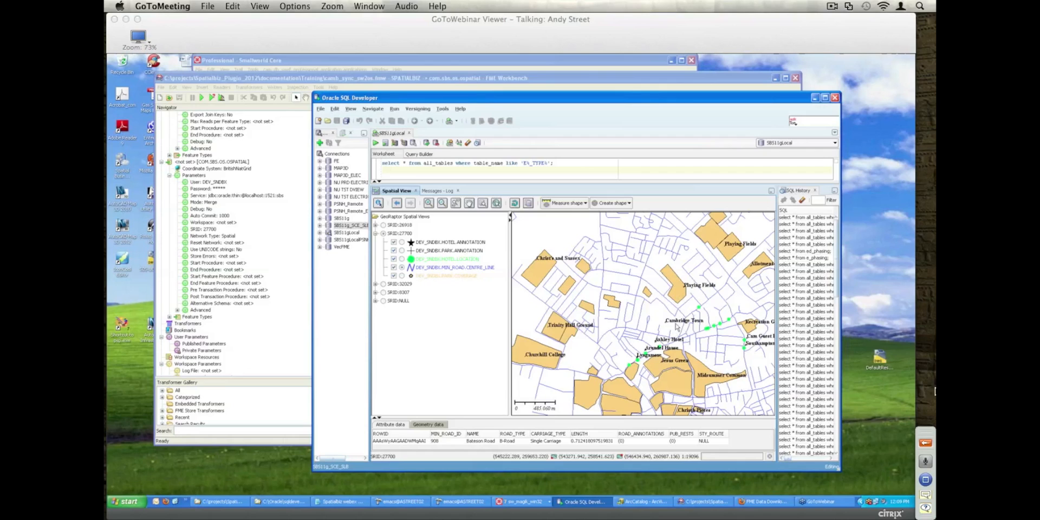
pyautogui.moveTo(672, 328)
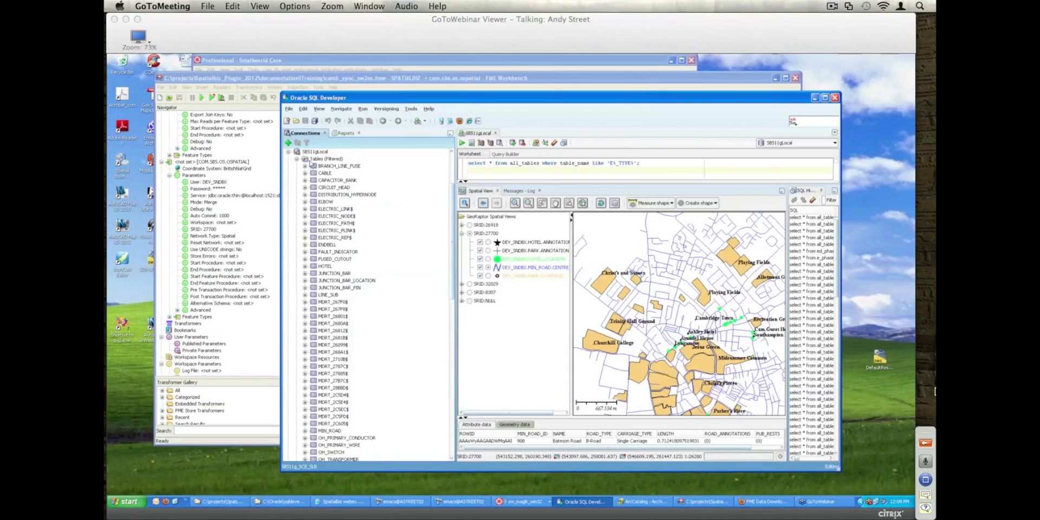
# Step: Scroll the connection's table list down to the ROAD tables
pyautogui.scroll(-3)
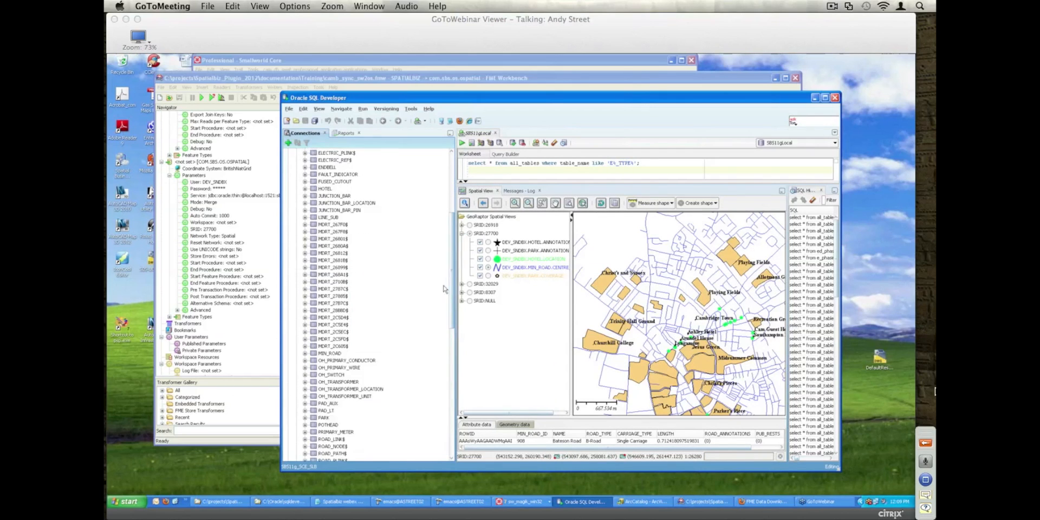
pyautogui.scroll(-3)
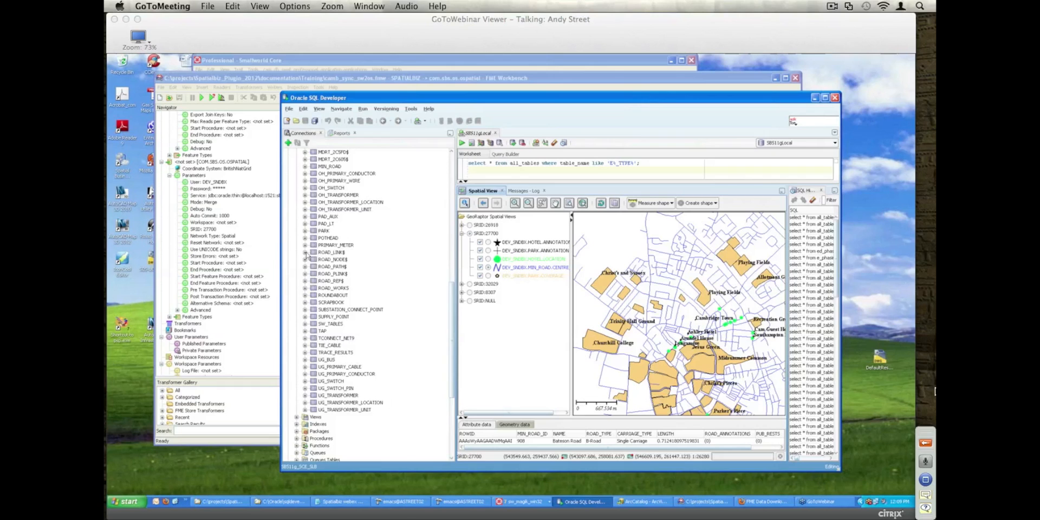
# Step: View the data rows of the ROAD_LINK$, ROAD_NODE$ and ROAD_REF$ tables
pyautogui.doubleClick(332, 252)
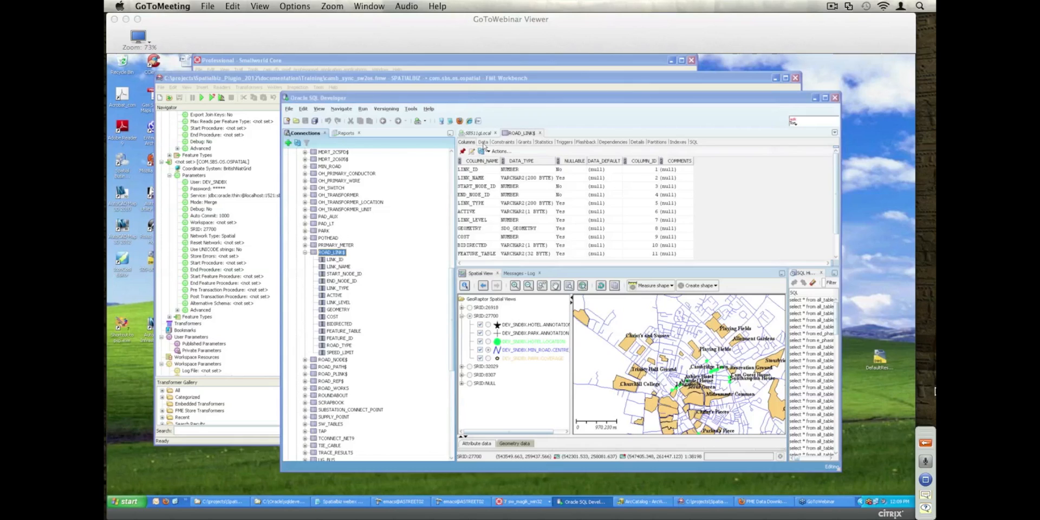
pyautogui.click(482, 141)
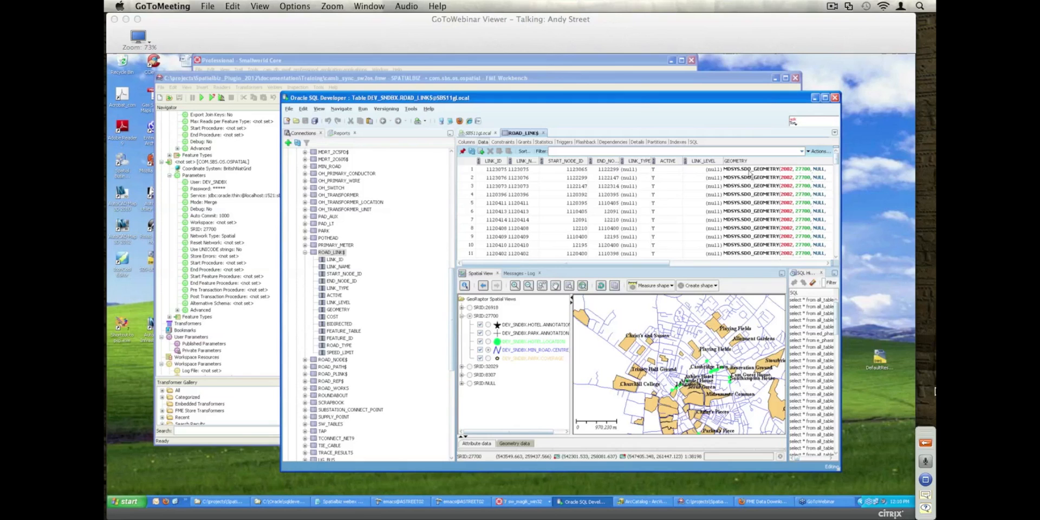
pyautogui.moveTo(581, 266)
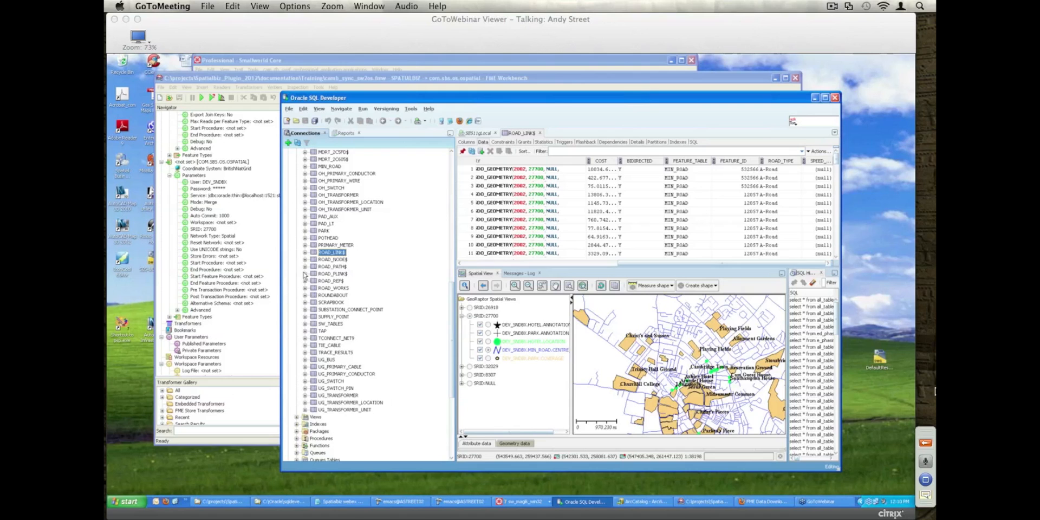
pyautogui.click(332, 259)
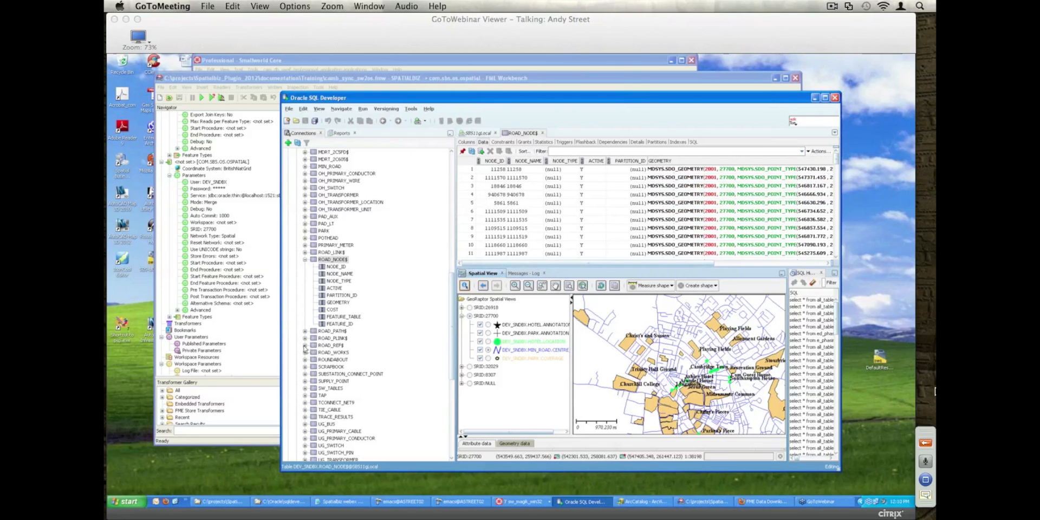
pyautogui.click(305, 345)
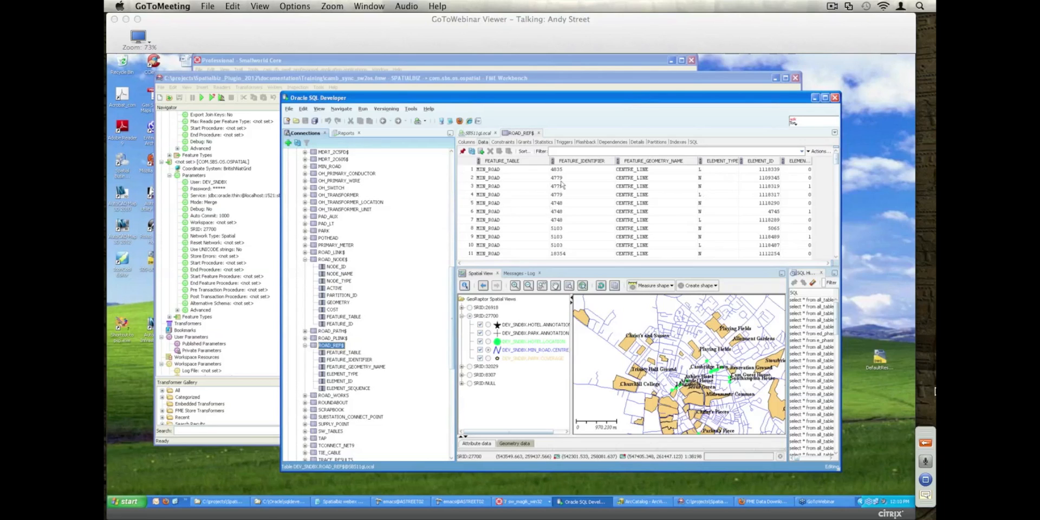
pyautogui.moveTo(537, 244)
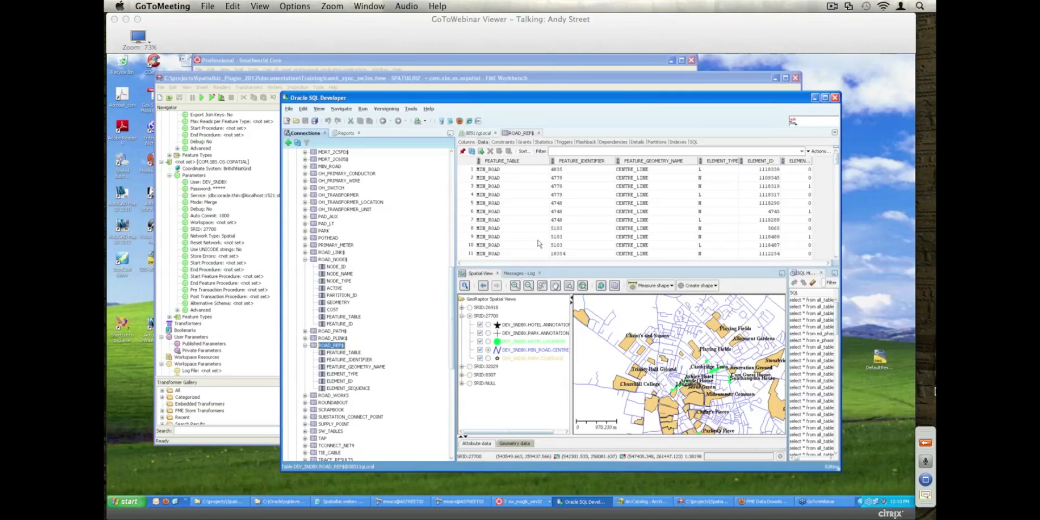
pyautogui.moveTo(543, 247)
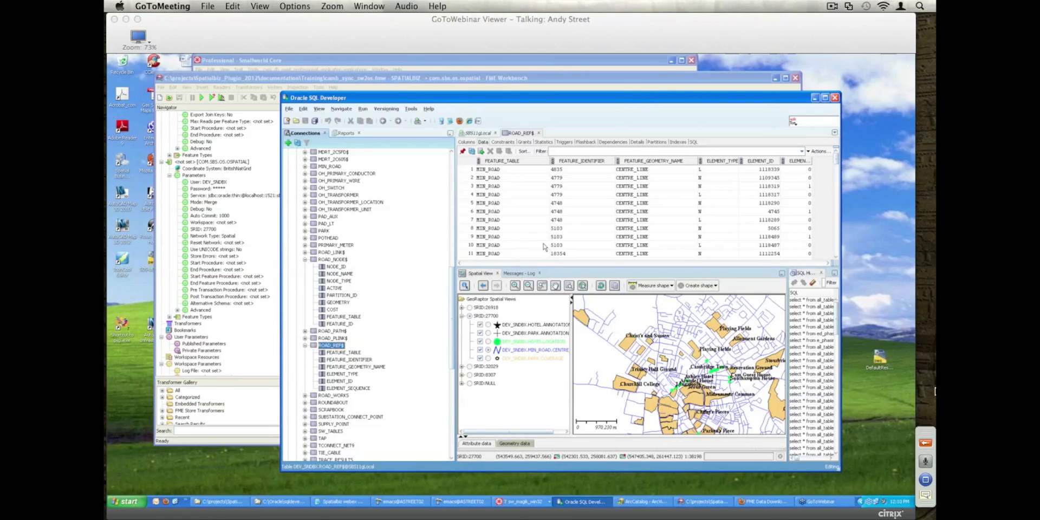
pyautogui.moveTo(533, 229)
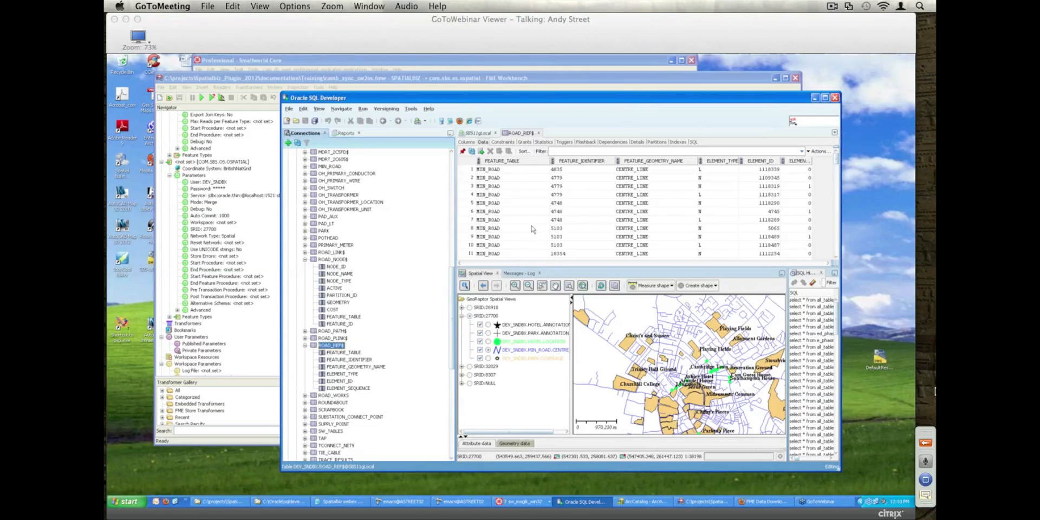
pyautogui.moveTo(525, 239)
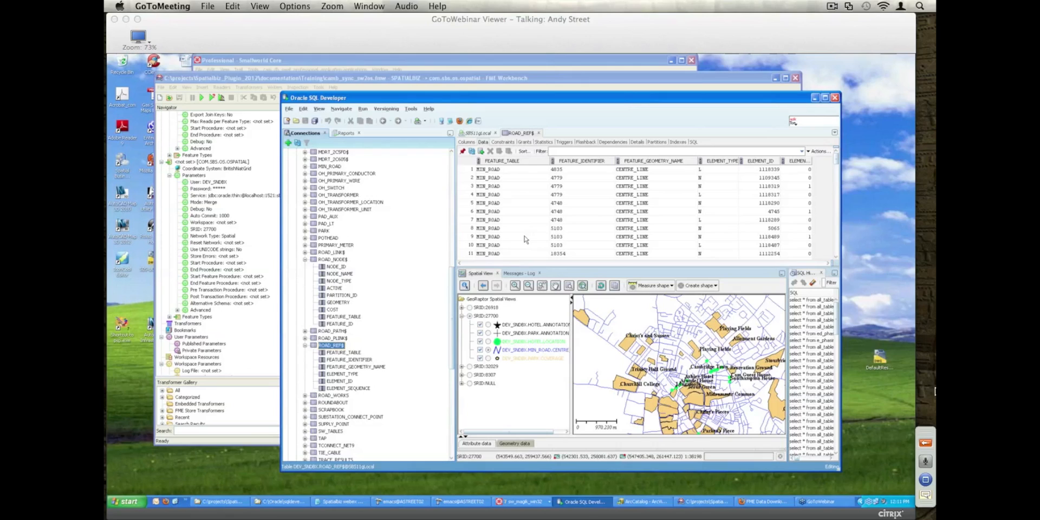
pyautogui.moveTo(524, 222)
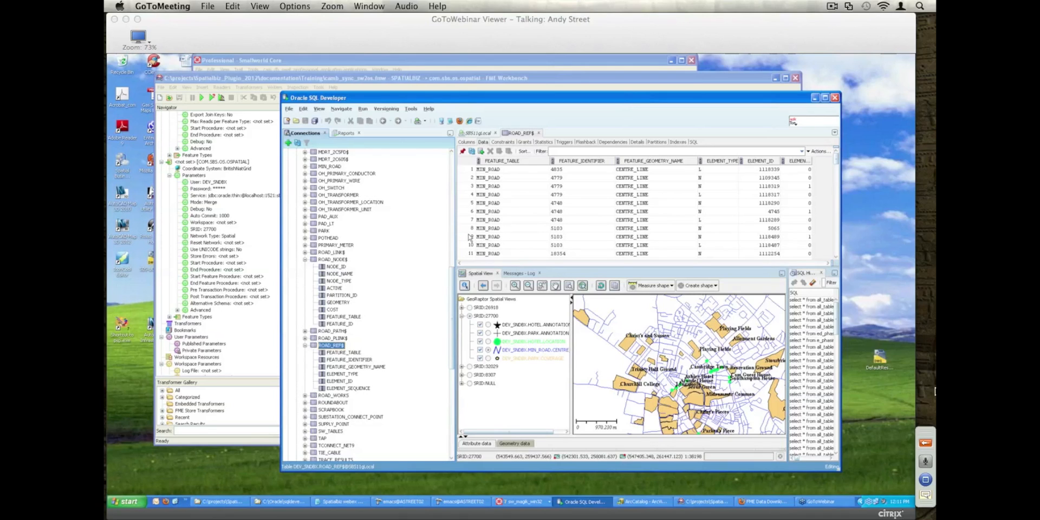
pyautogui.moveTo(527, 212)
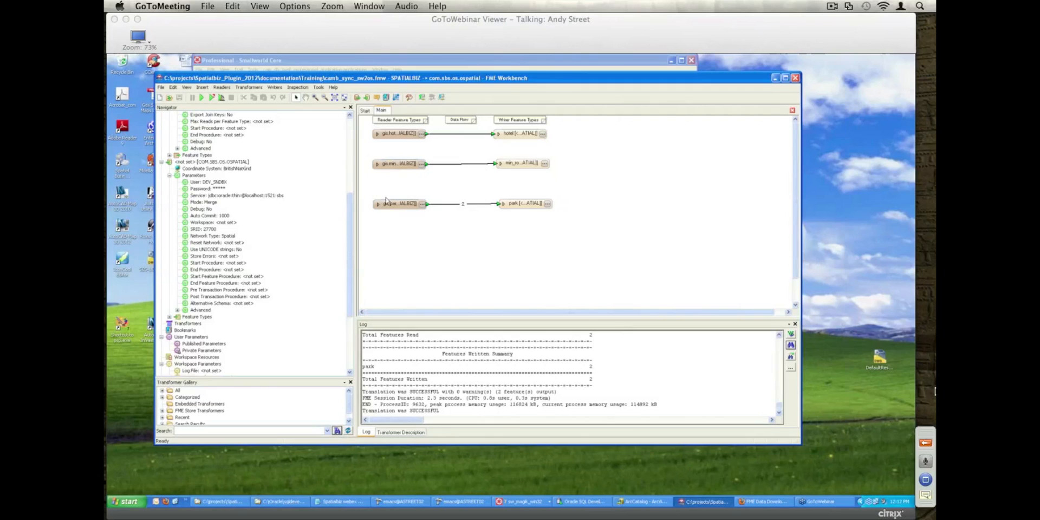
pyautogui.moveTo(398, 205)
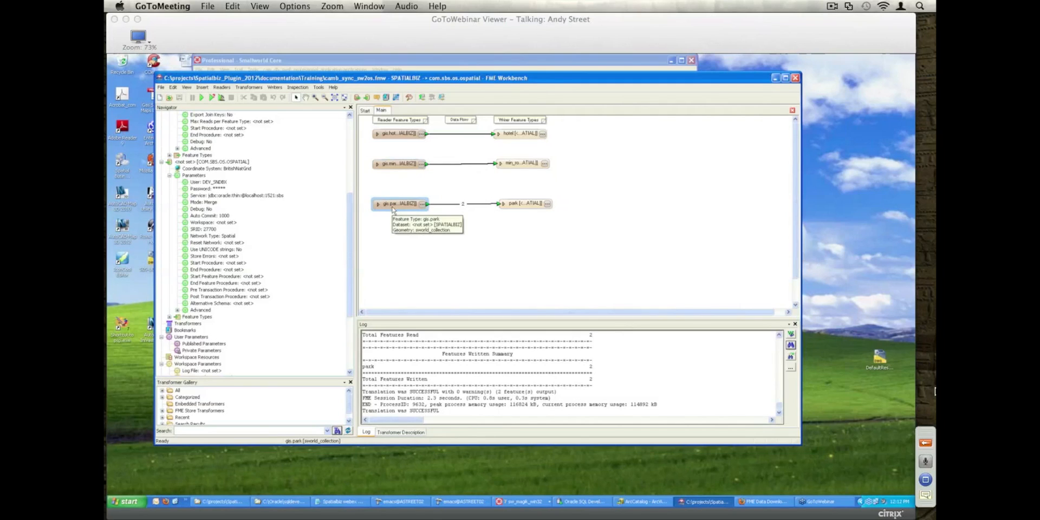